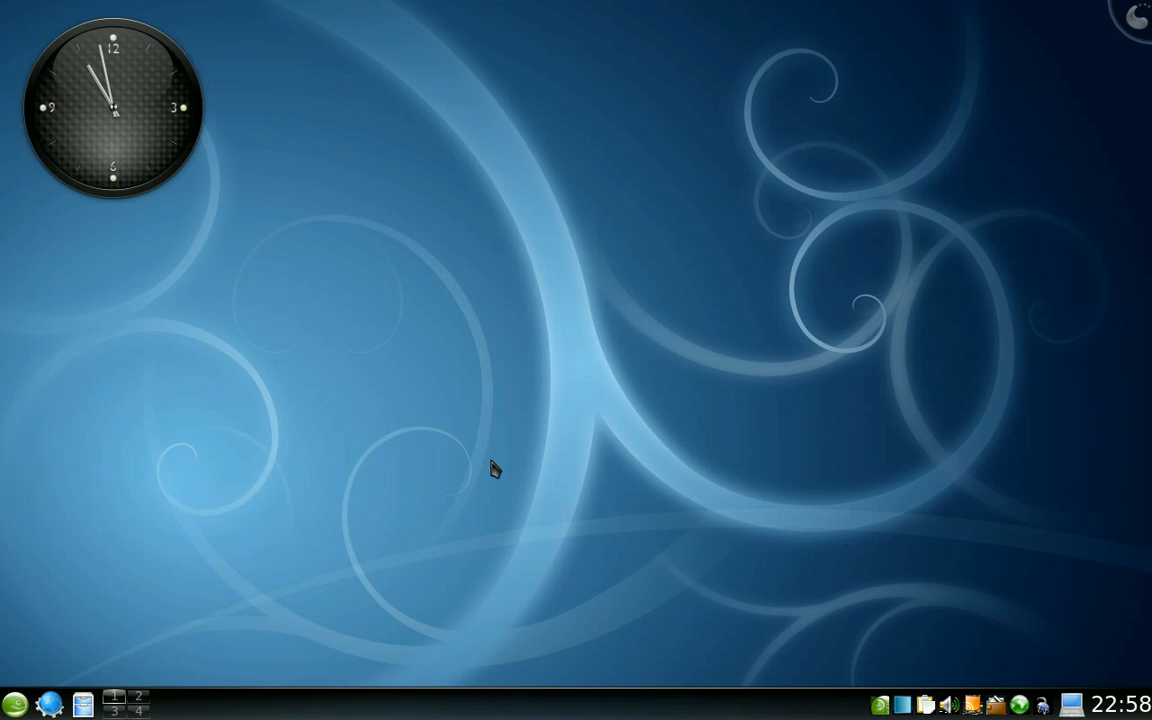
{"action": "mouse_move", "coordinate": [400, 508]}
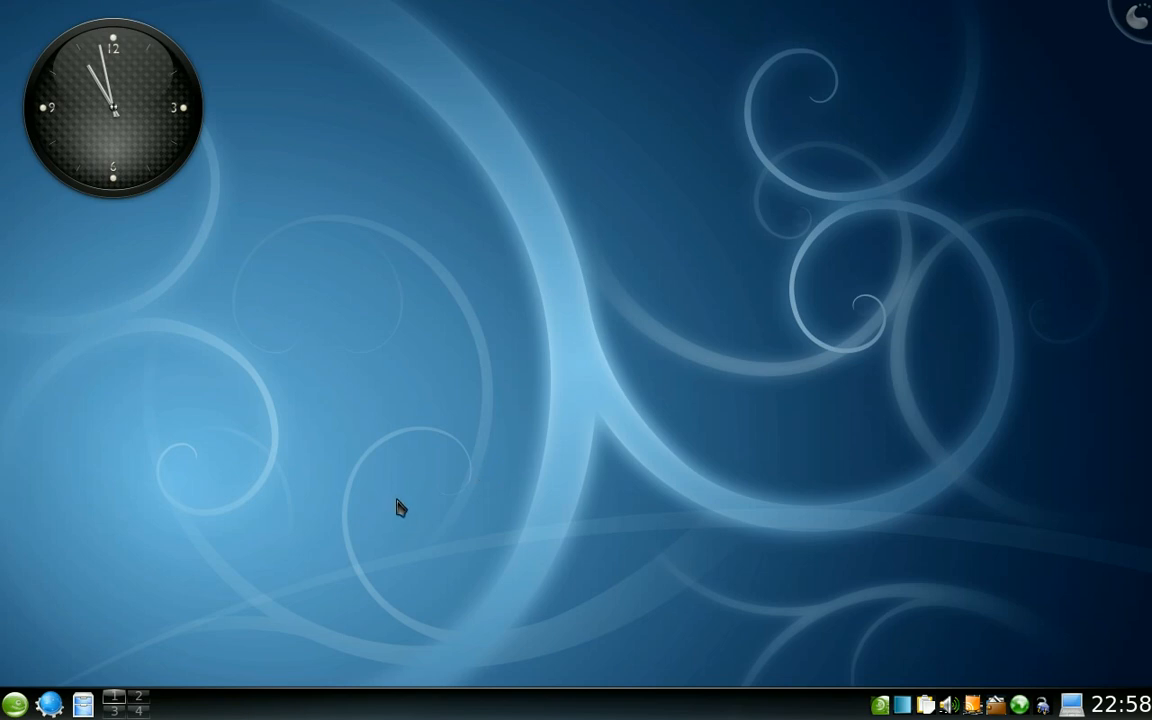
{"action": "mouse_move", "coordinate": [350, 544]}
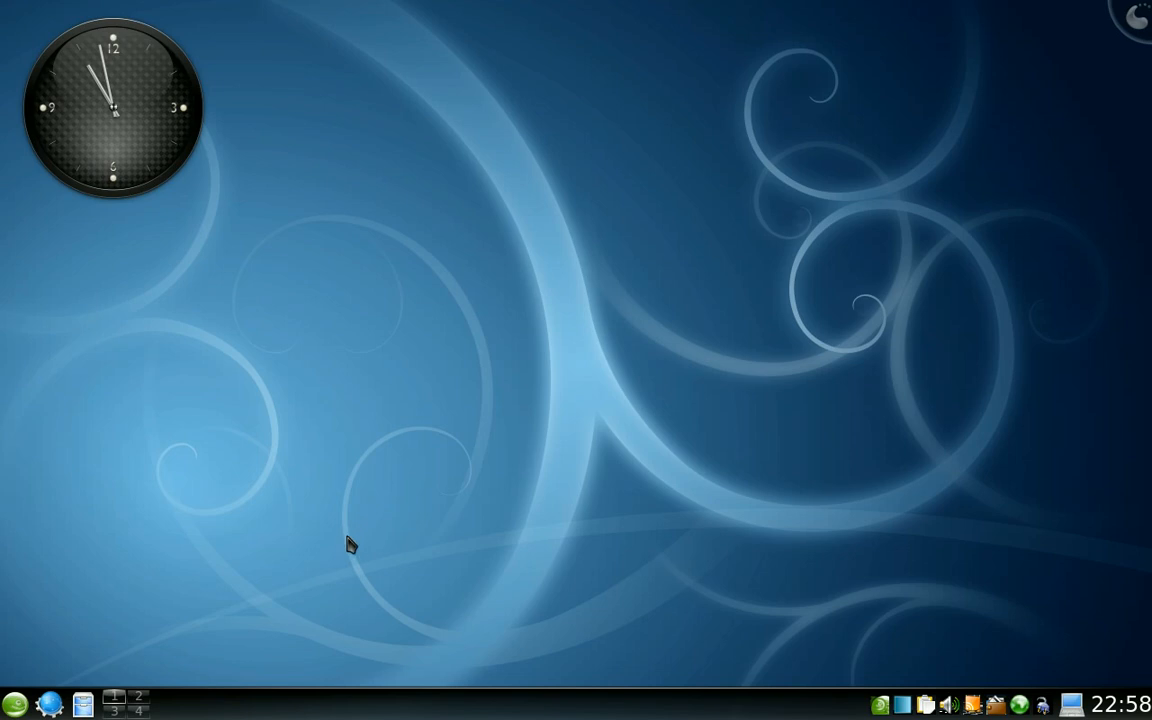
{"action": "mouse_move", "coordinate": [444, 560]}
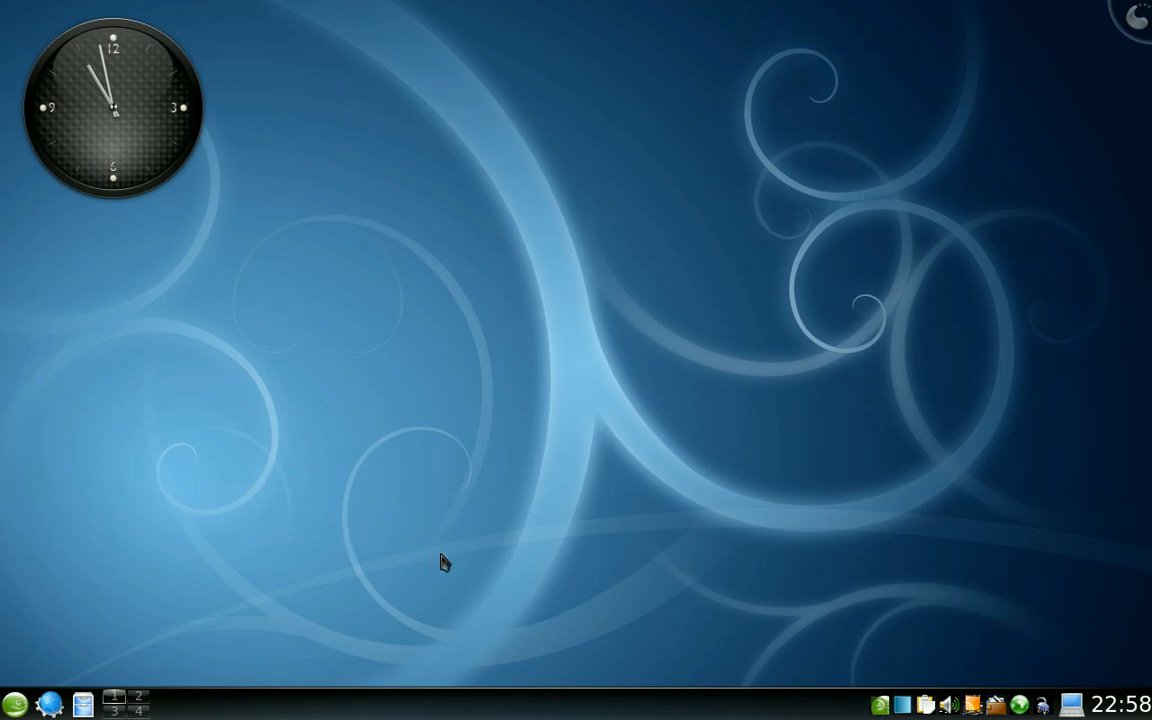
{"action": "mouse_move", "coordinate": [304, 644]}
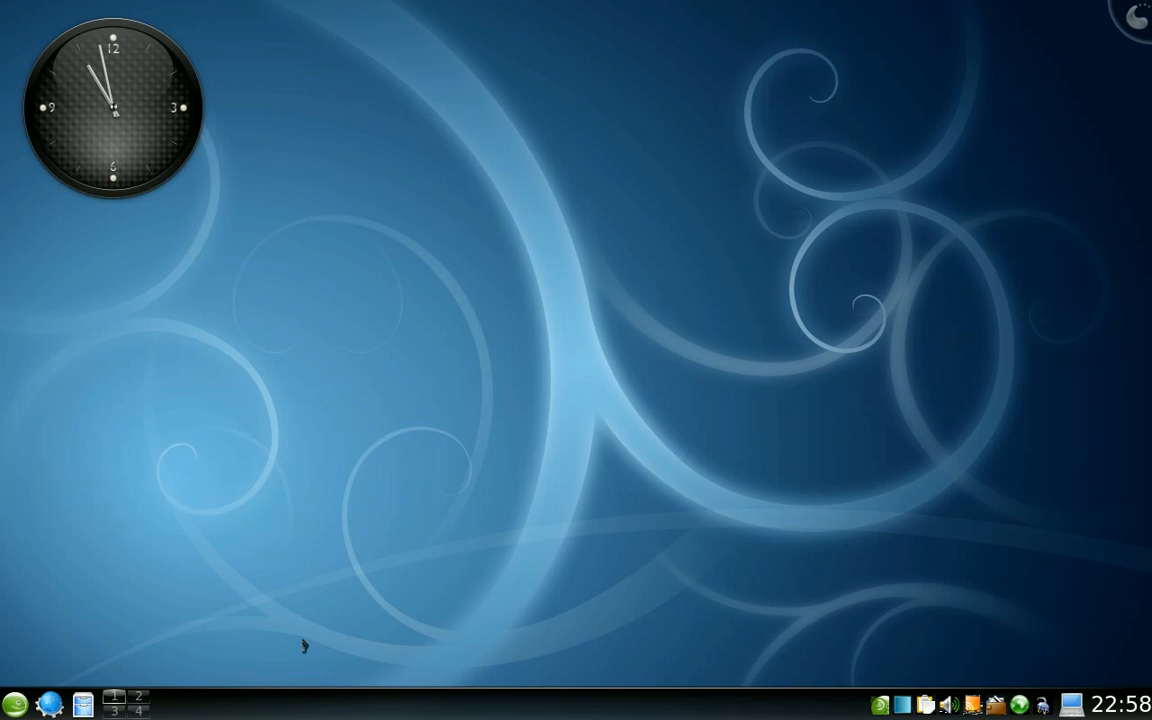
Switch the panel launcher to Classic Menu Style and view its cascading category menu.
{"action": "left_click", "coordinate": [16, 704]}
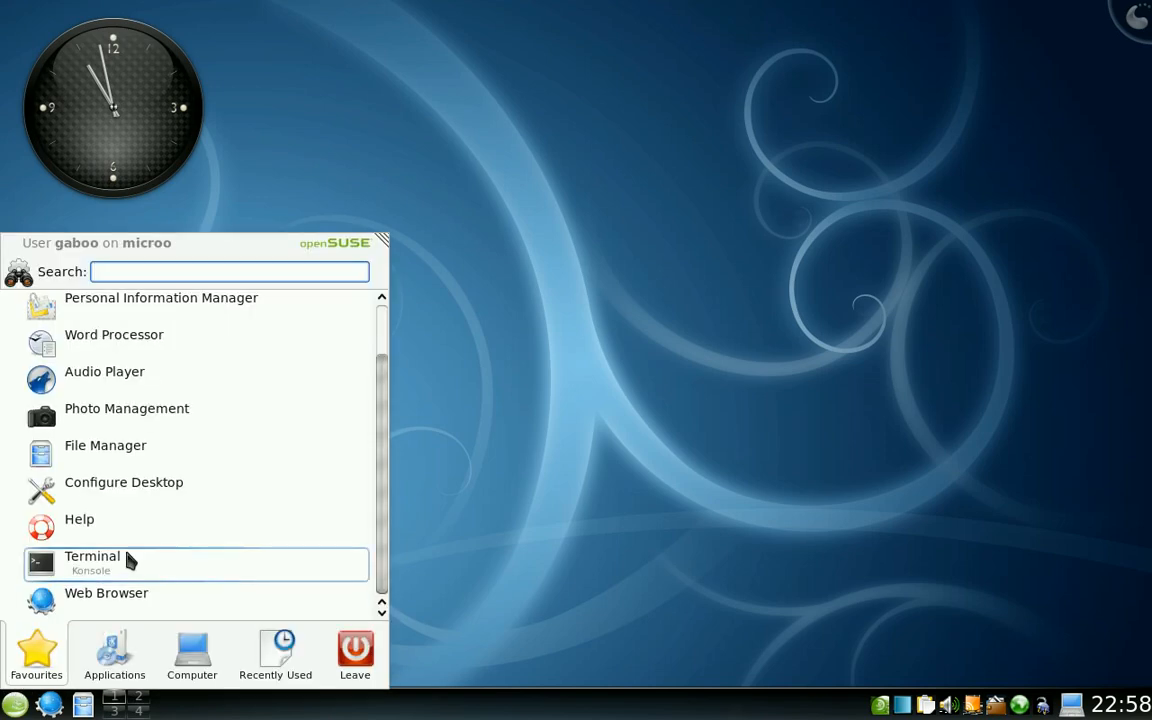
{"action": "mouse_move", "coordinate": [140, 320]}
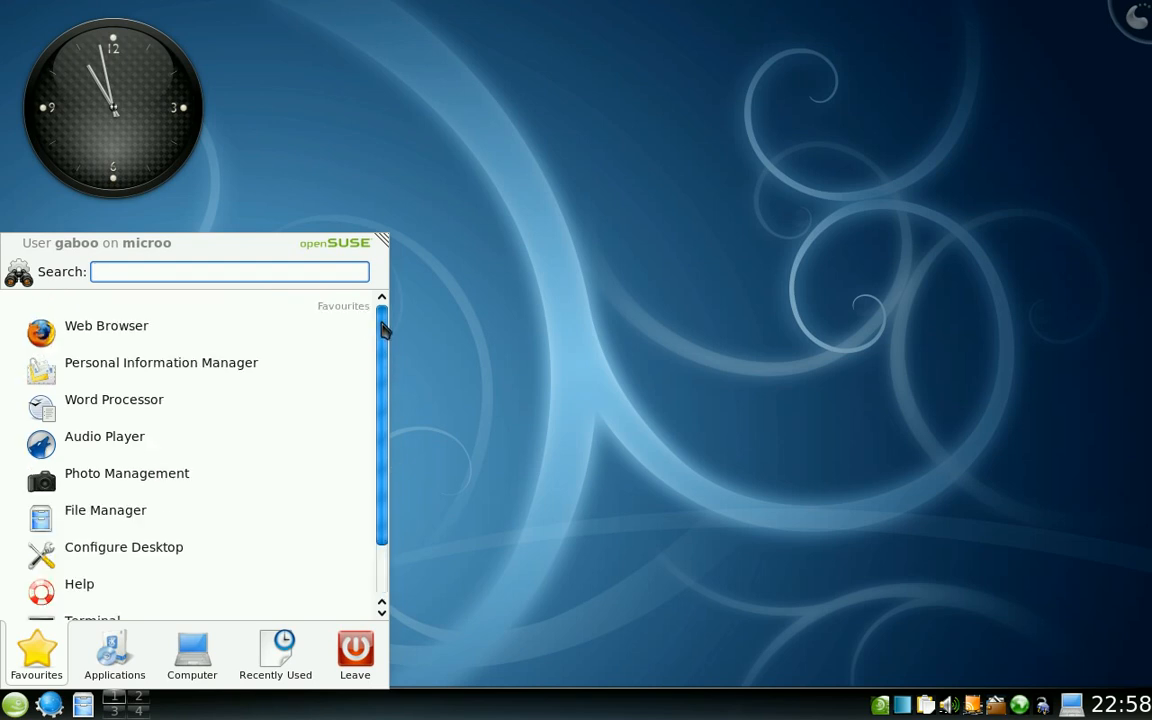
{"action": "mouse_move", "coordinate": [230, 368]}
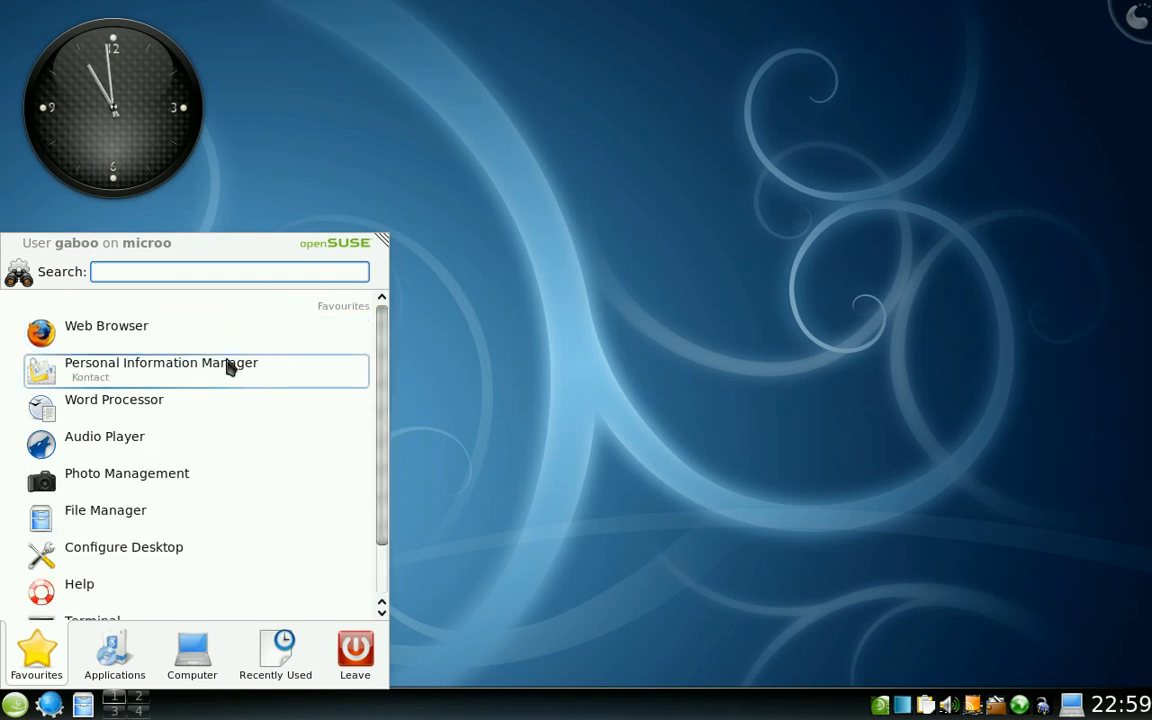
{"action": "mouse_move", "coordinate": [212, 396]}
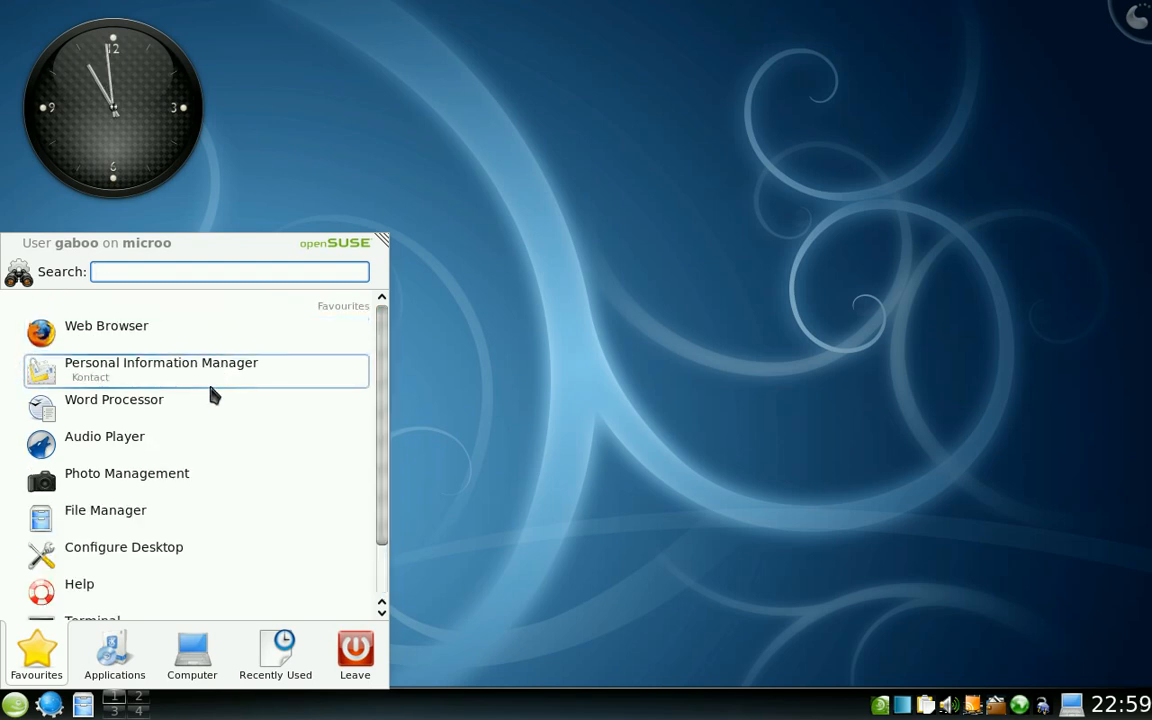
{"action": "mouse_move", "coordinate": [344, 452]}
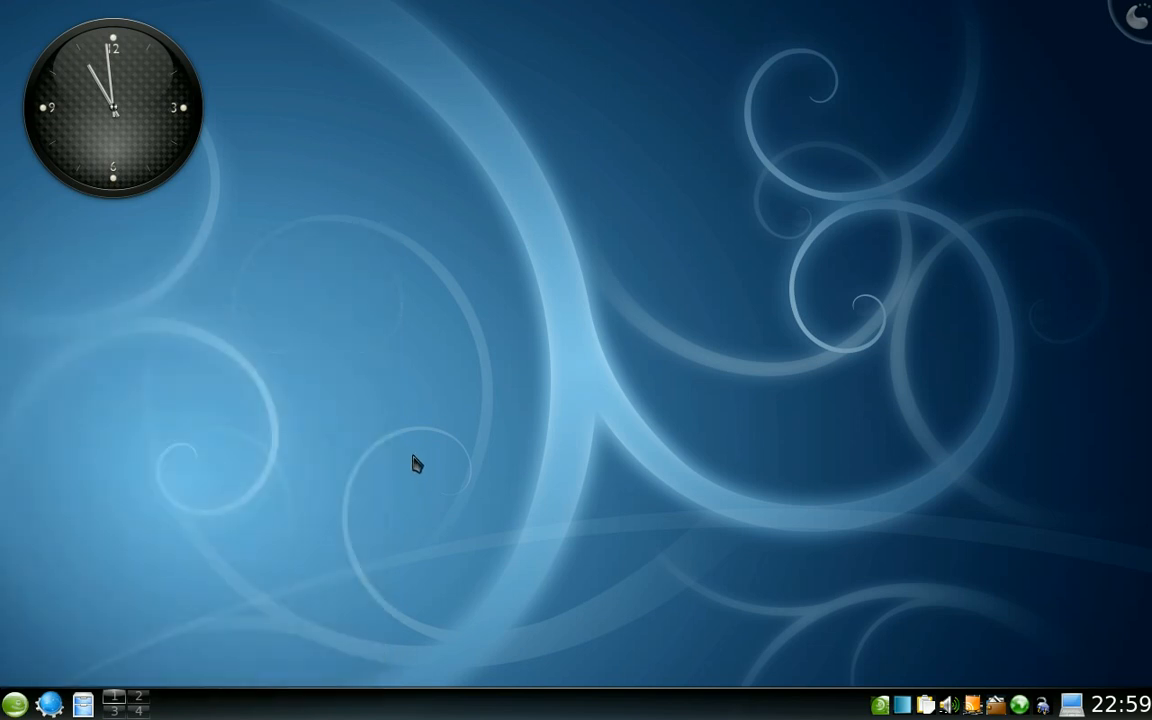
{"action": "mouse_move", "coordinate": [190, 580]}
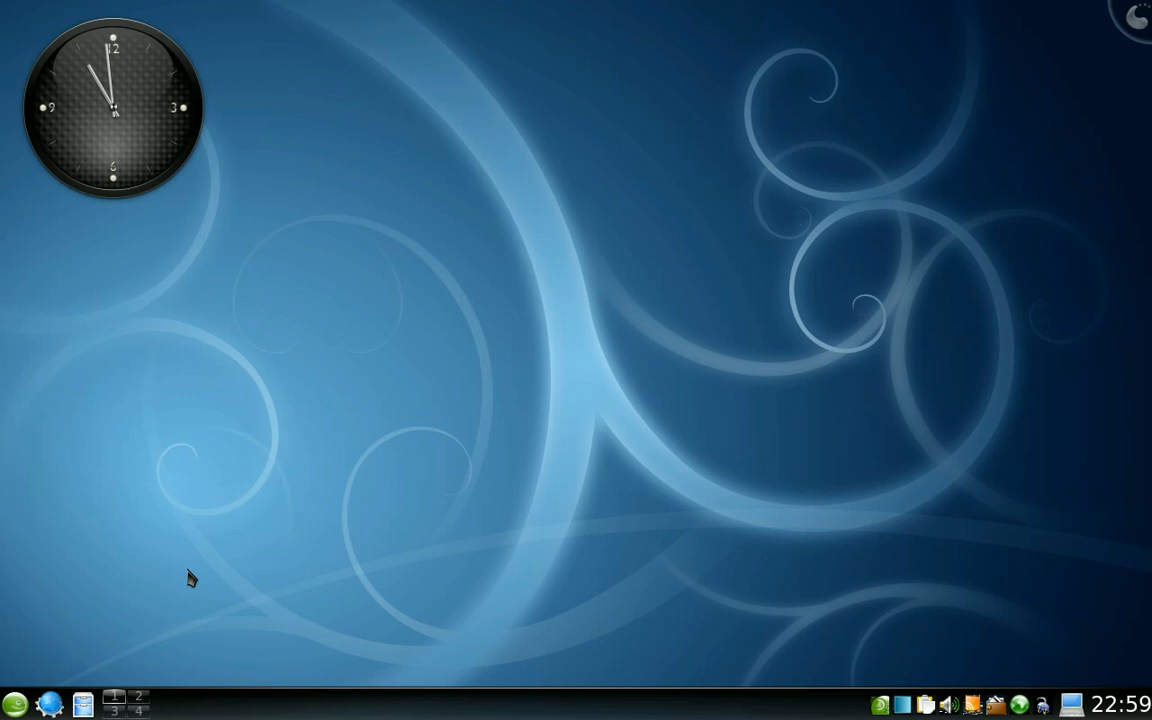
{"action": "mouse_move", "coordinate": [16, 704]}
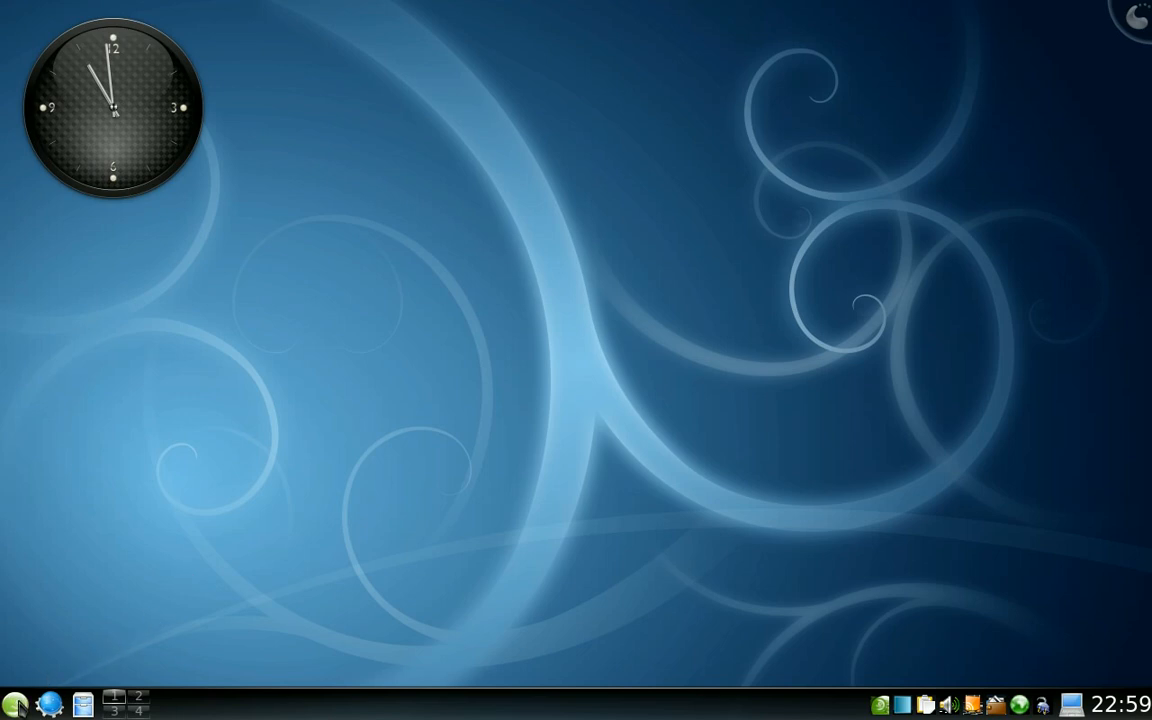
{"action": "right_click", "coordinate": [16, 708]}
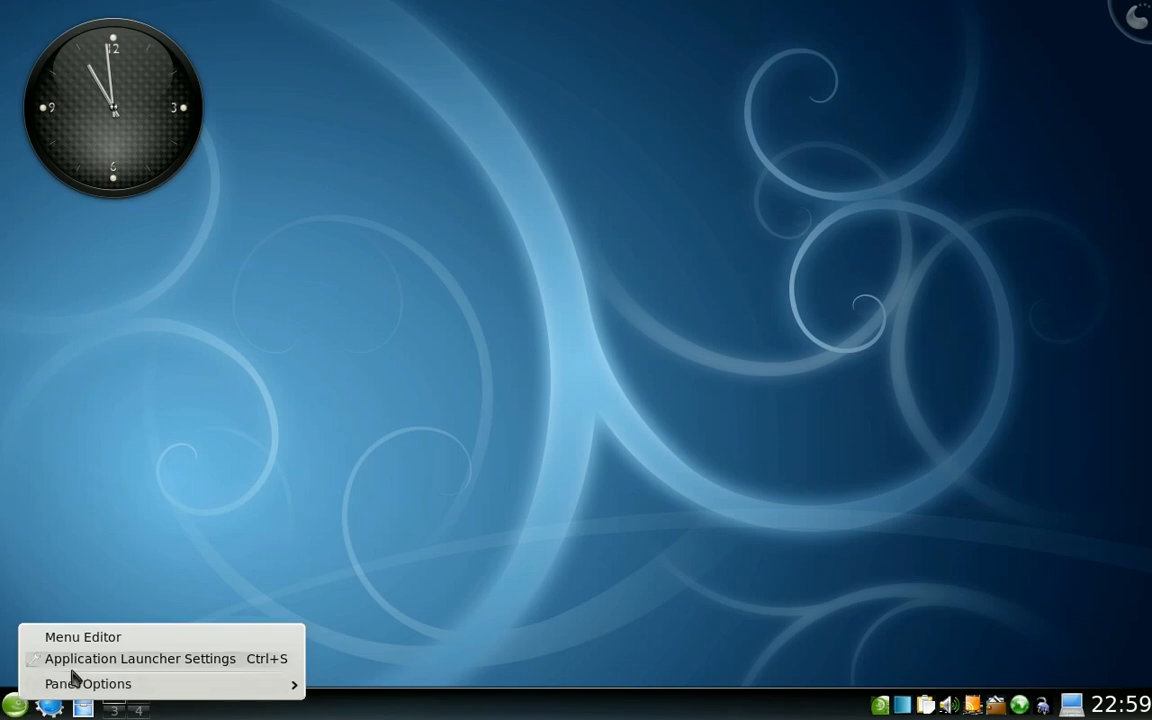
{"action": "mouse_move", "coordinate": [82, 636]}
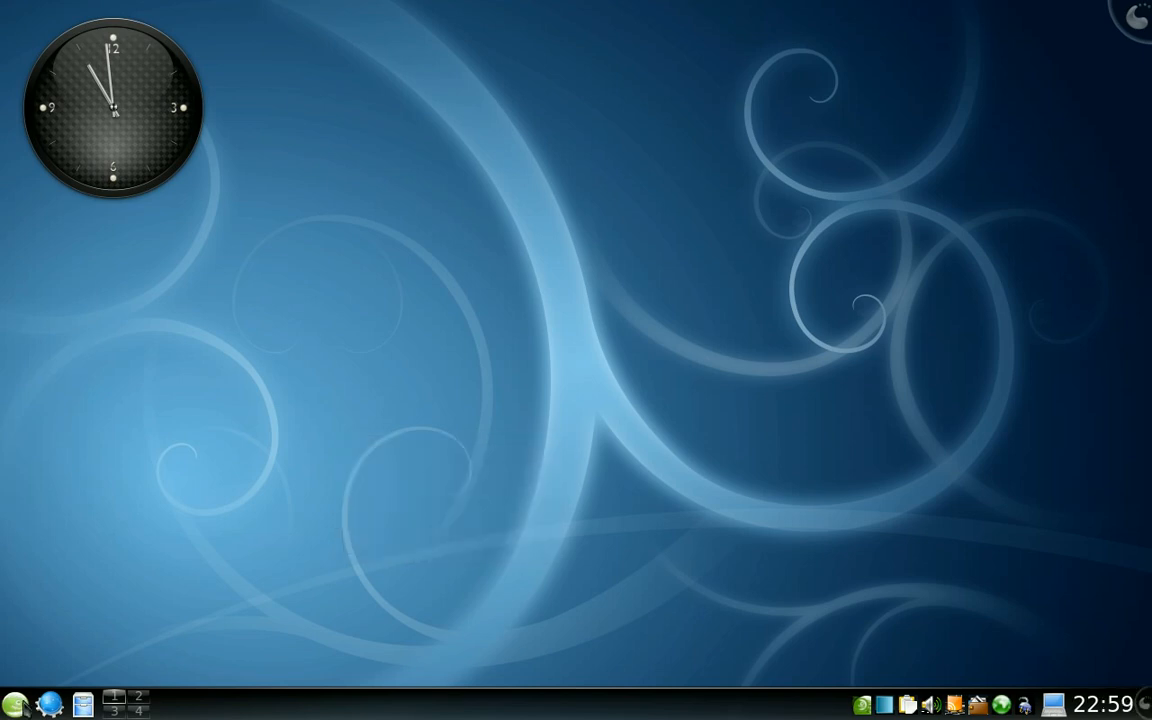
{"action": "right_click", "coordinate": [16, 706]}
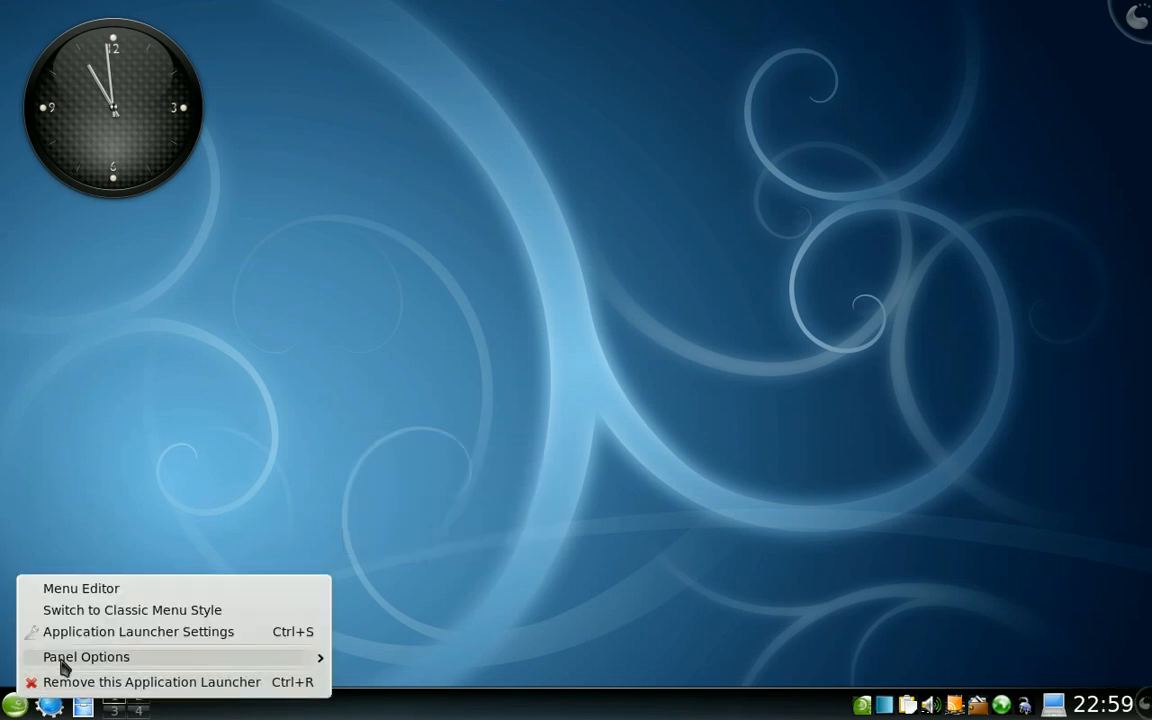
{"action": "mouse_move", "coordinate": [116, 610]}
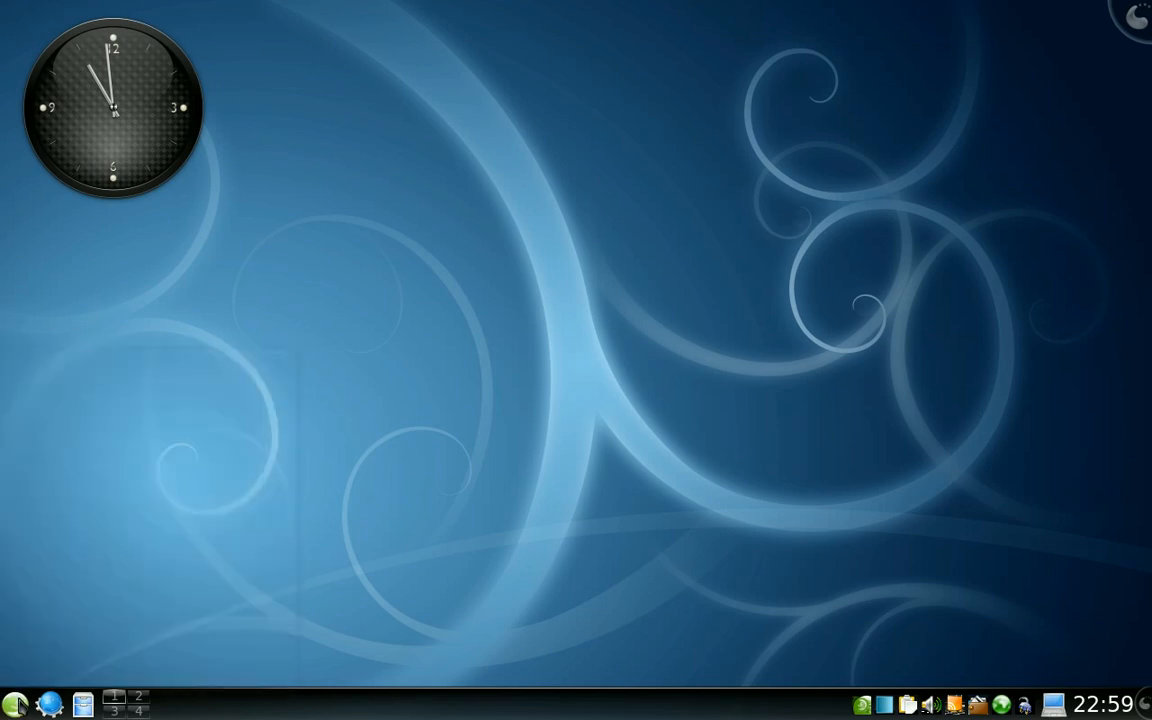
{"action": "left_click", "coordinate": [16, 704]}
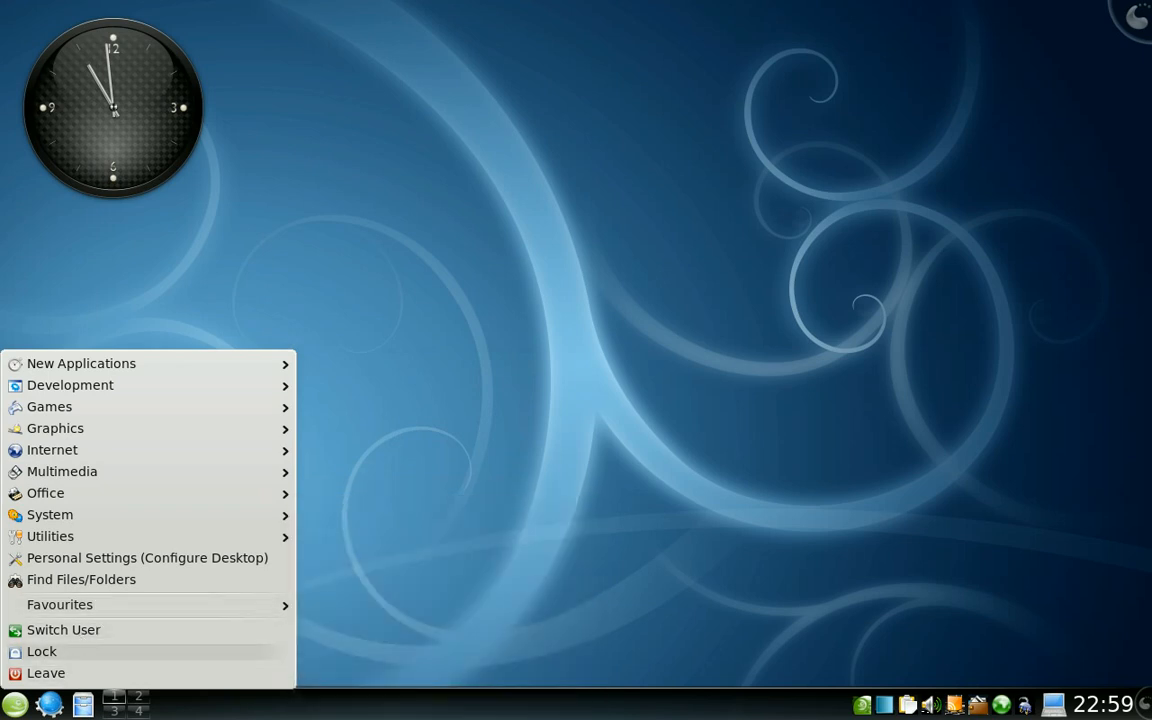
{"action": "mouse_move", "coordinate": [84, 638]}
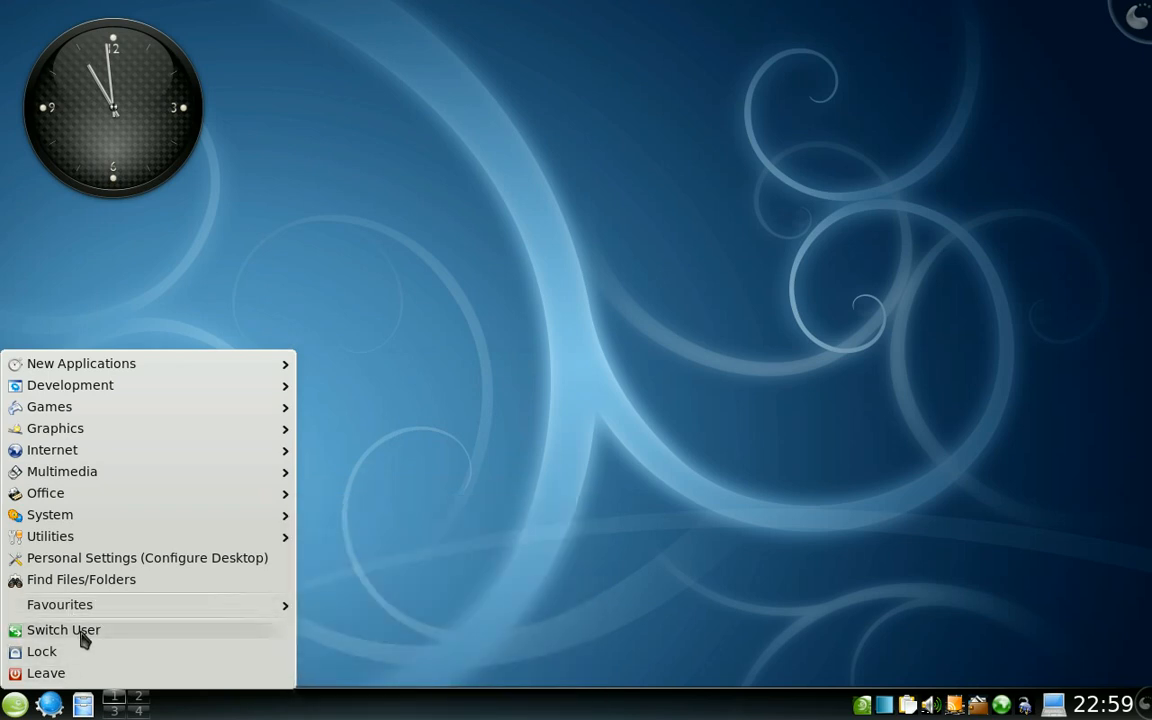
{"action": "mouse_move", "coordinate": [108, 448]}
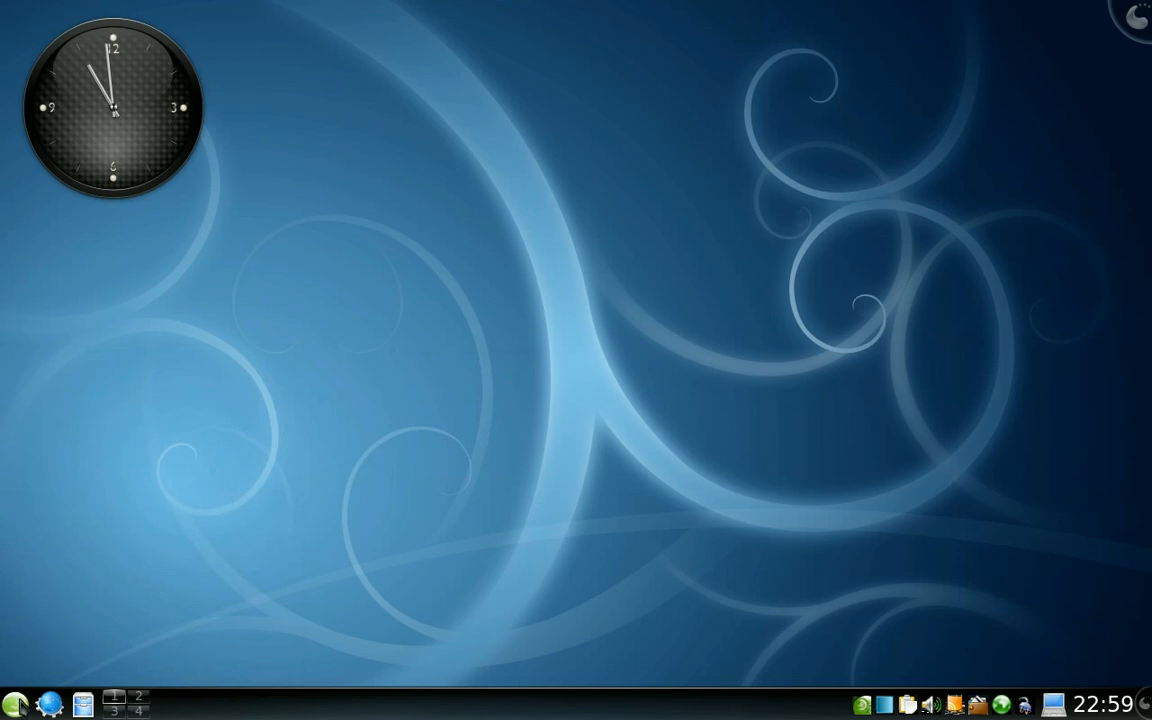
Switch the launcher back to Kickoff Menu Style, check the Computer tab, then close it.
{"action": "right_click", "coordinate": [14, 704]}
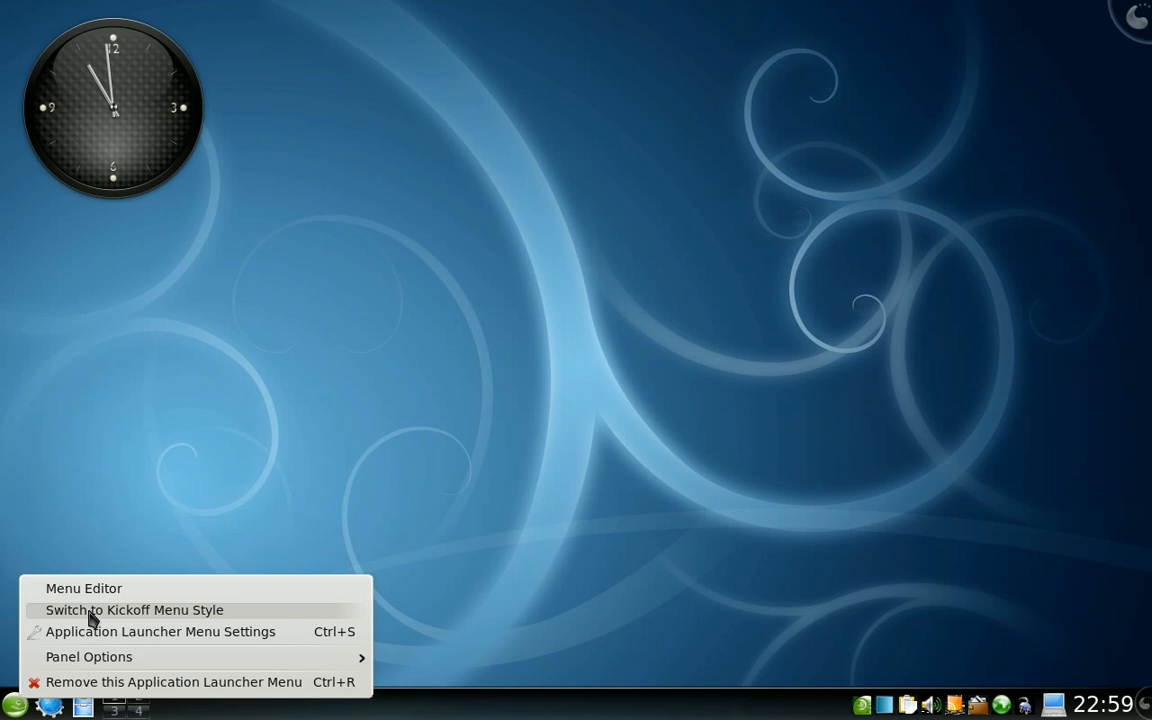
{"action": "left_click", "coordinate": [134, 608]}
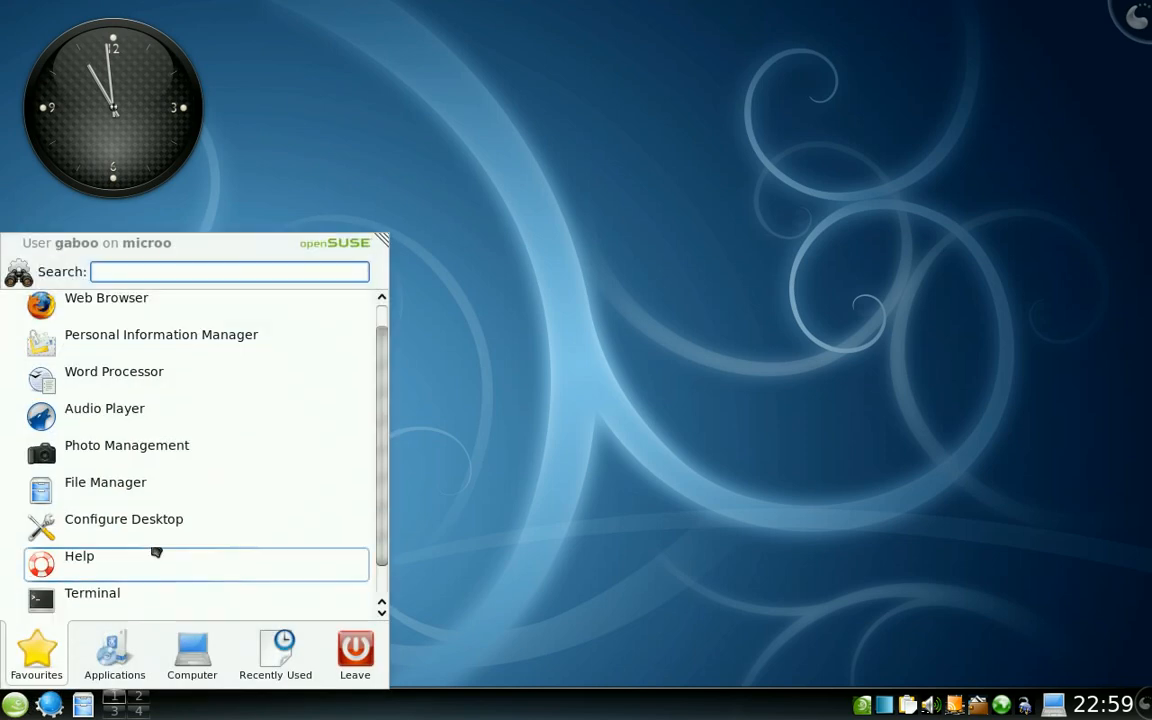
{"action": "left_click", "coordinate": [192, 656]}
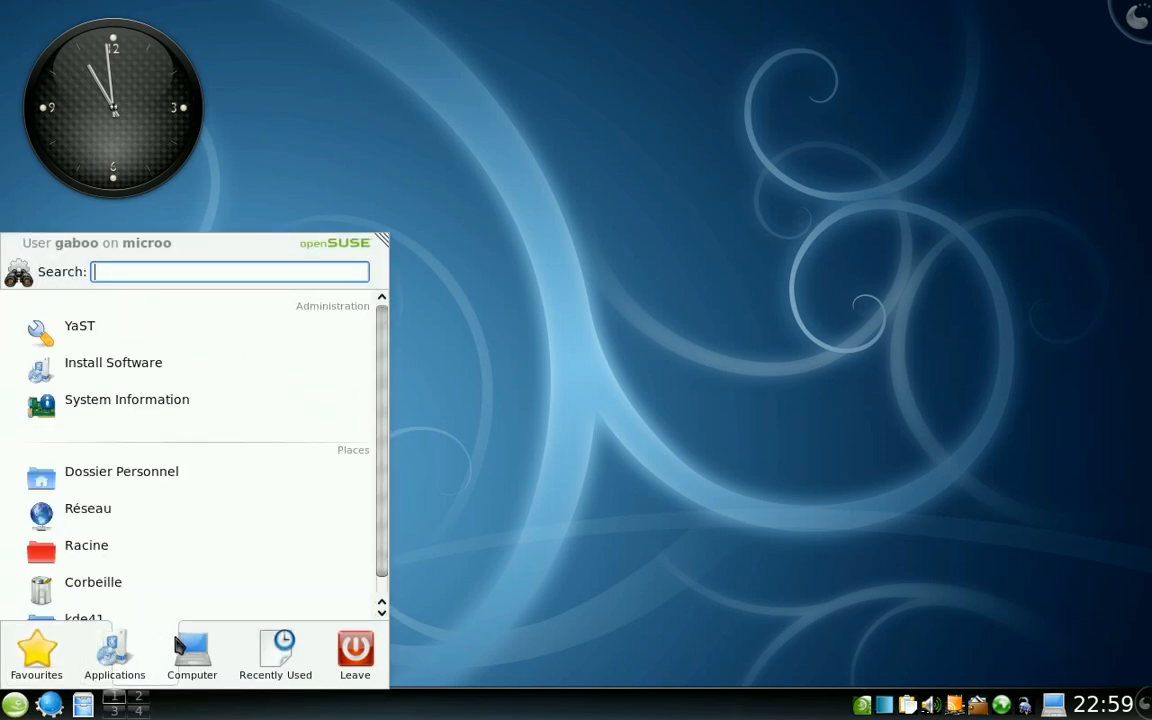
{"action": "left_click", "coordinate": [356, 656]}
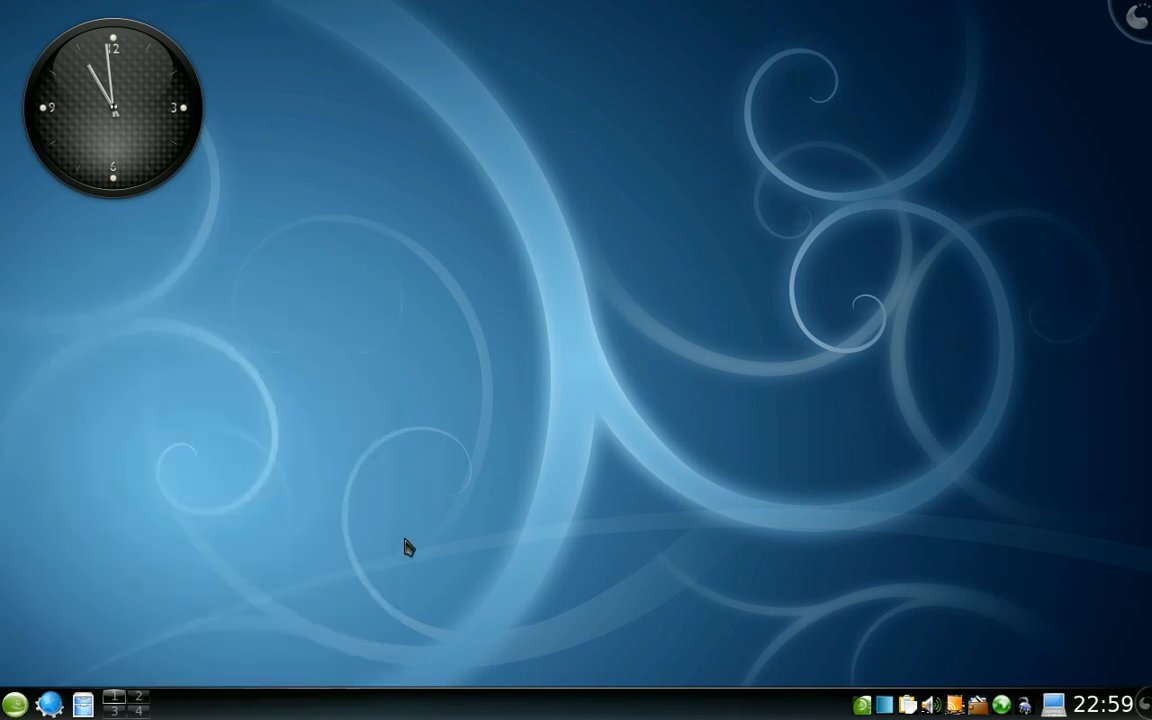
{"action": "mouse_move", "coordinate": [388, 546]}
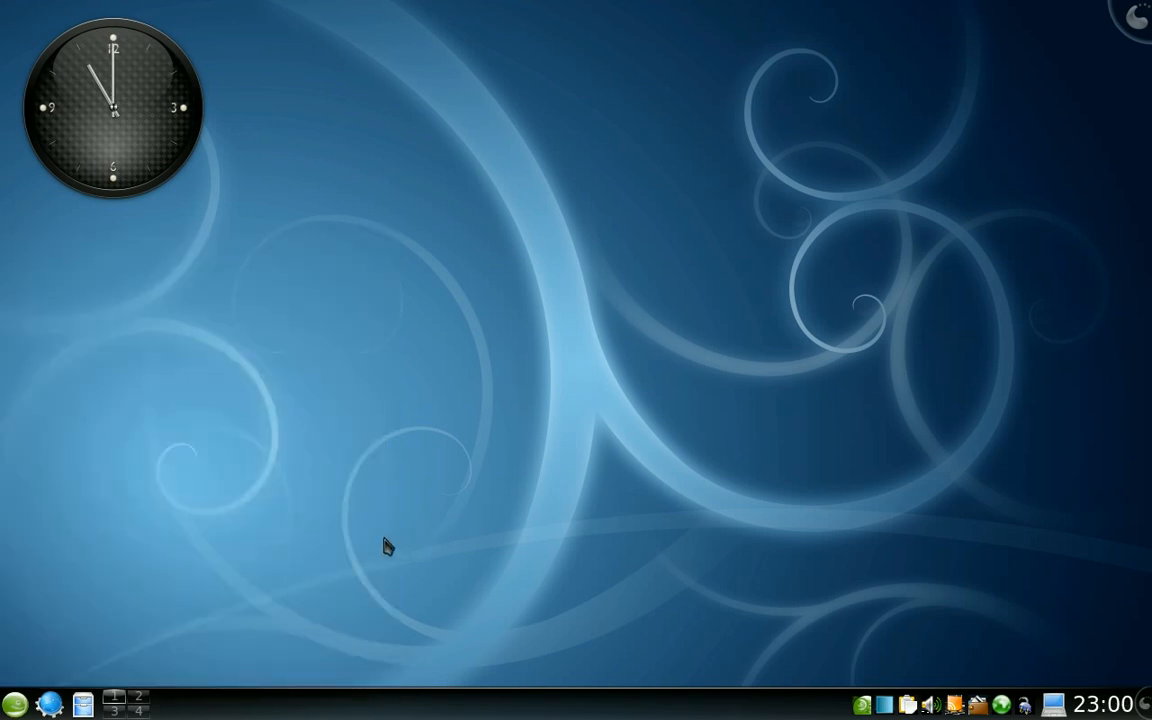